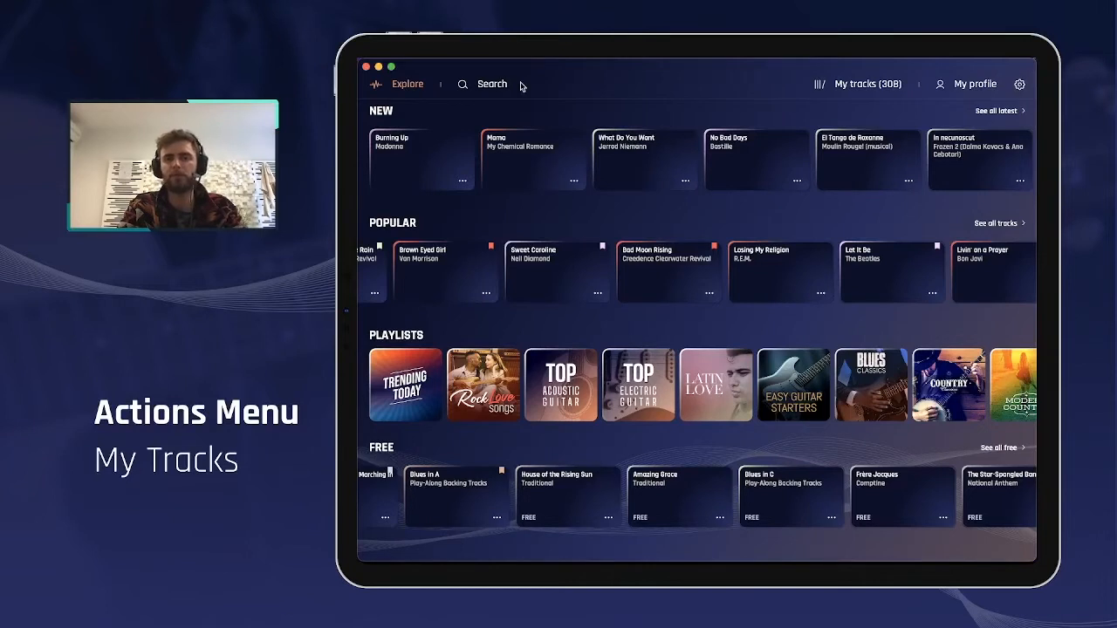
{"action": "mouse_move", "coordinate": [870, 88]}
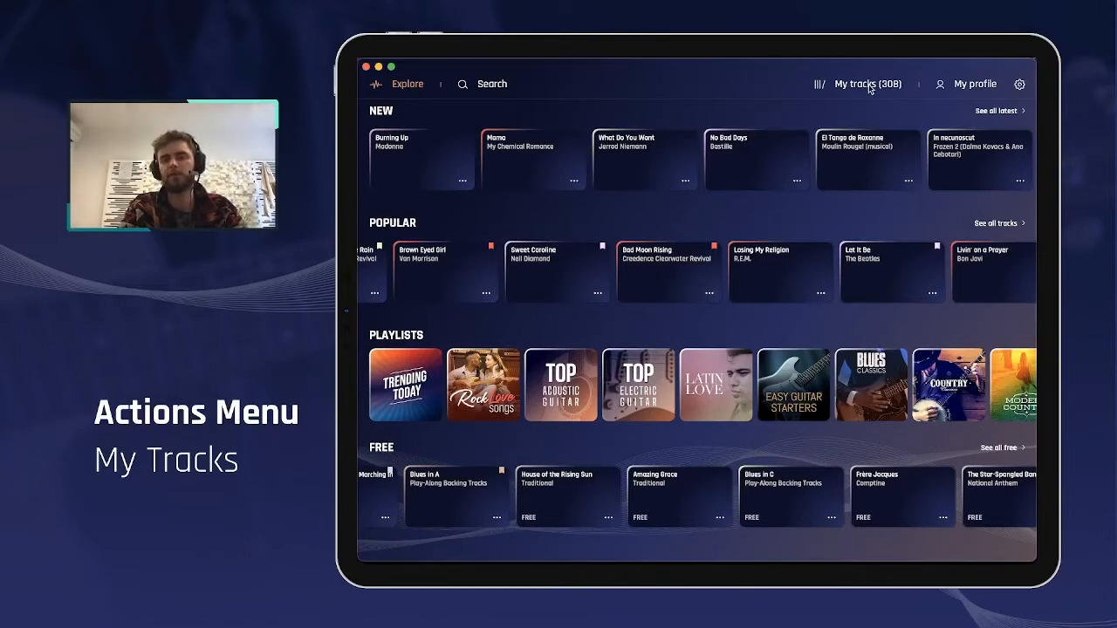
Show the My Tracks library and scroll past the setlists to the saved songs
{"action": "left_click", "coordinate": [867, 83]}
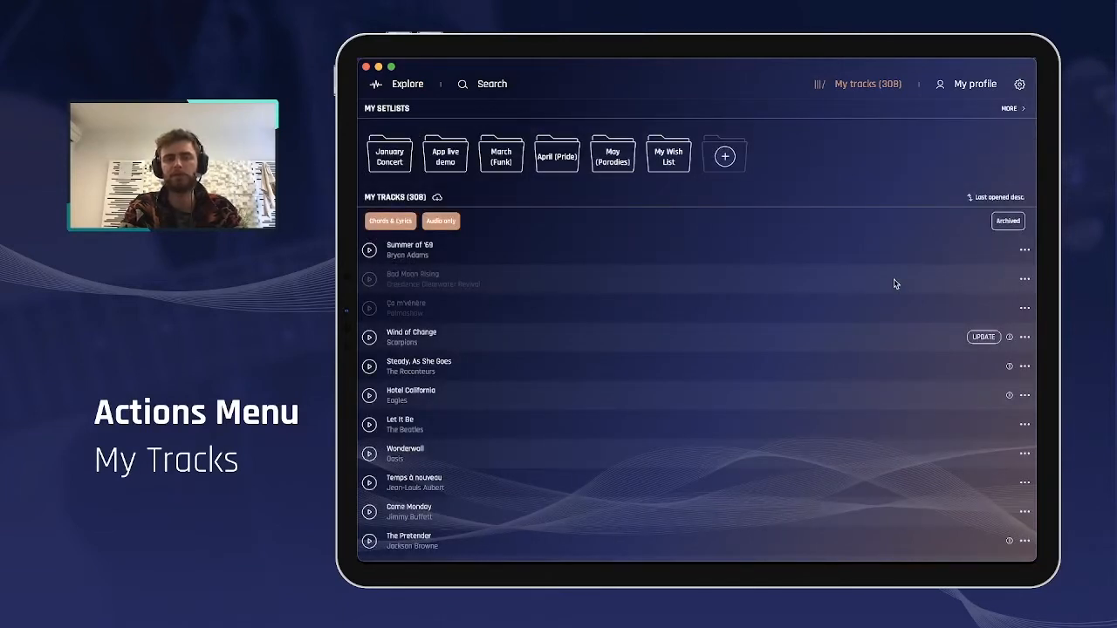
{"action": "scroll", "scroll_direction": "down", "scroll_amount": 3}
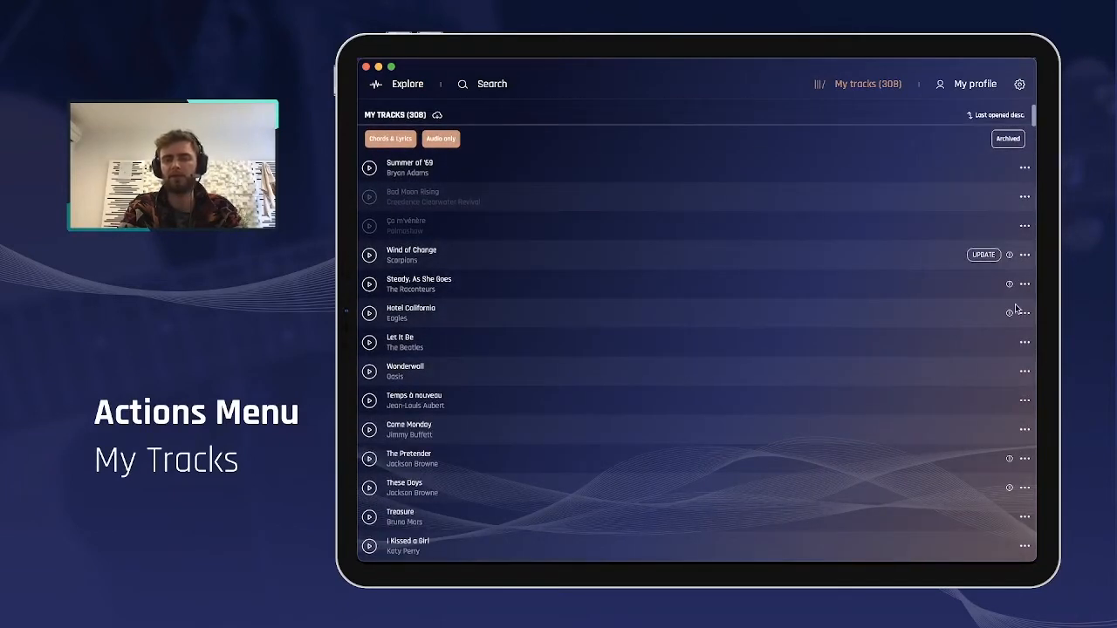
{"action": "left_click", "coordinate": [867, 84]}
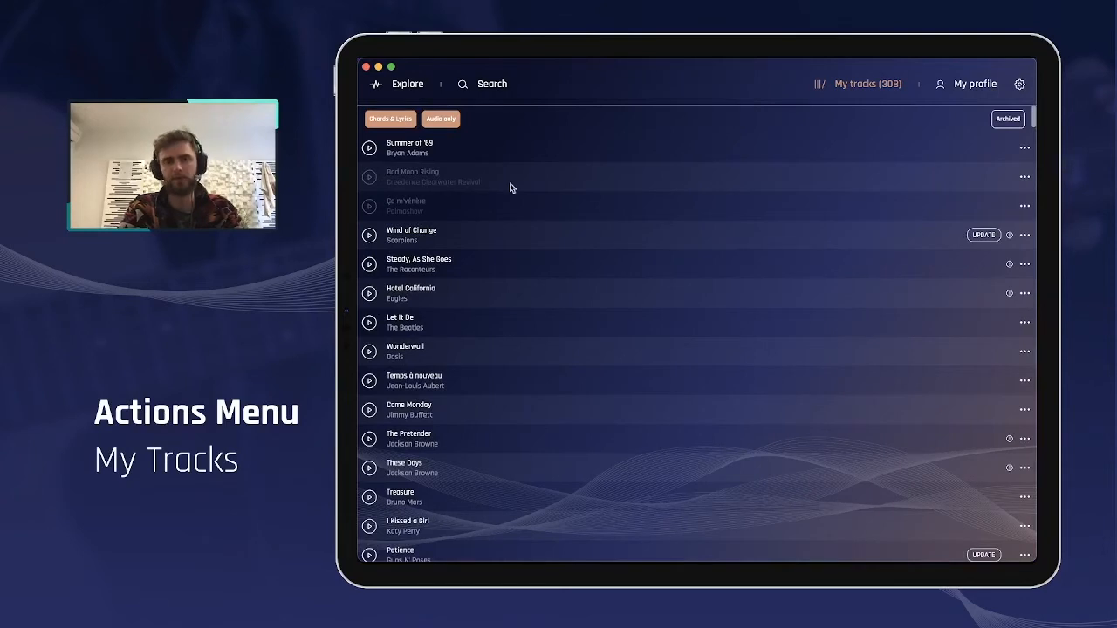
{"action": "mouse_move", "coordinate": [559, 243]}
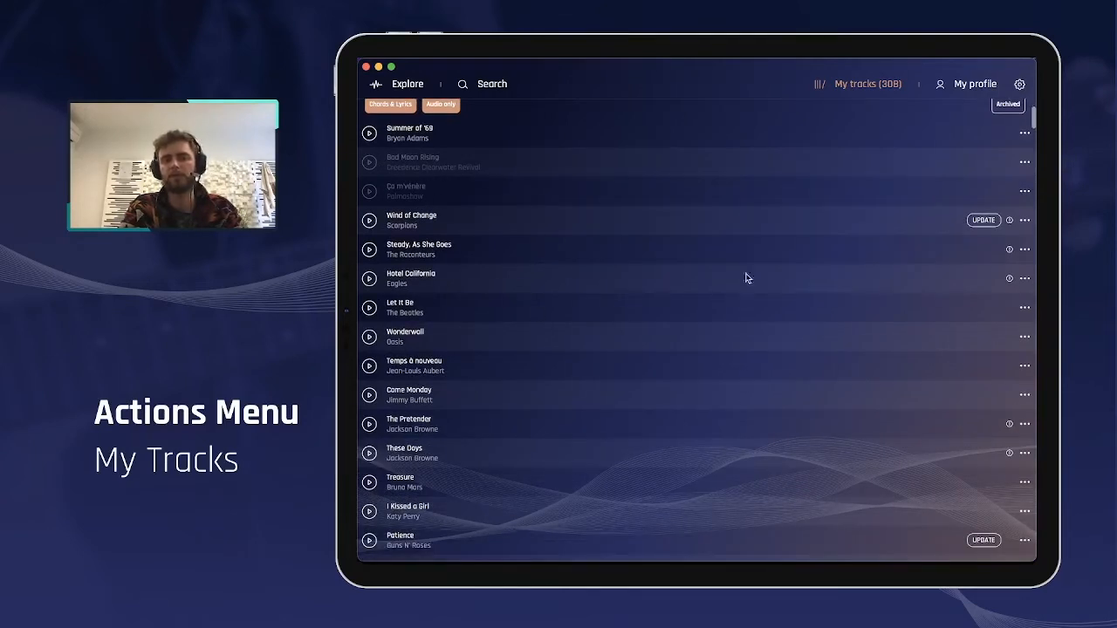
{"action": "mouse_move", "coordinate": [950, 329]}
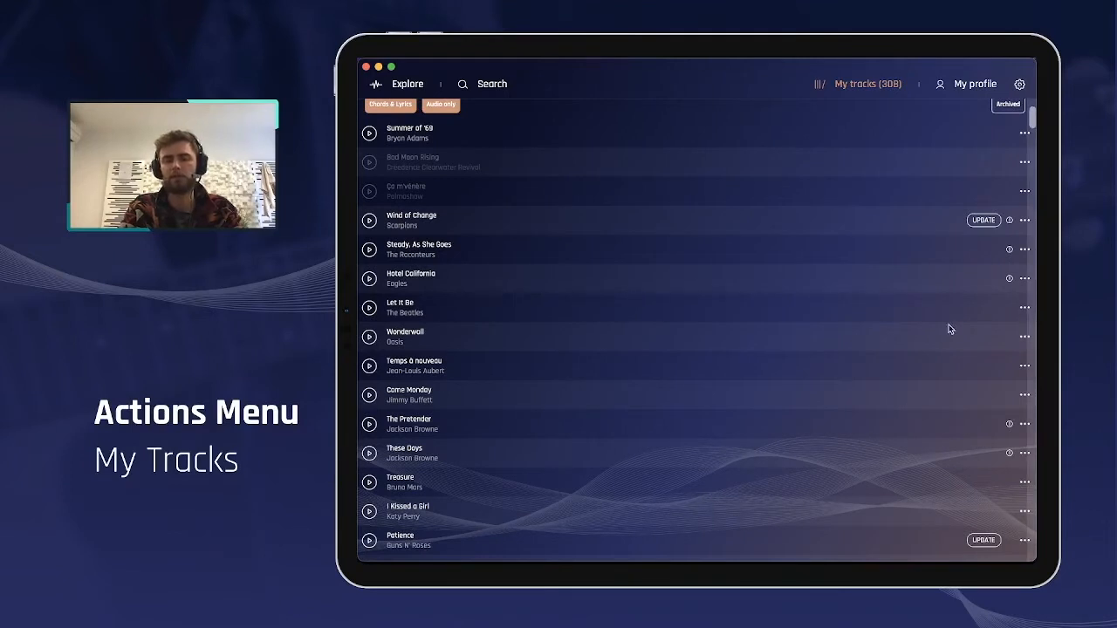
{"action": "mouse_move", "coordinate": [1026, 312]}
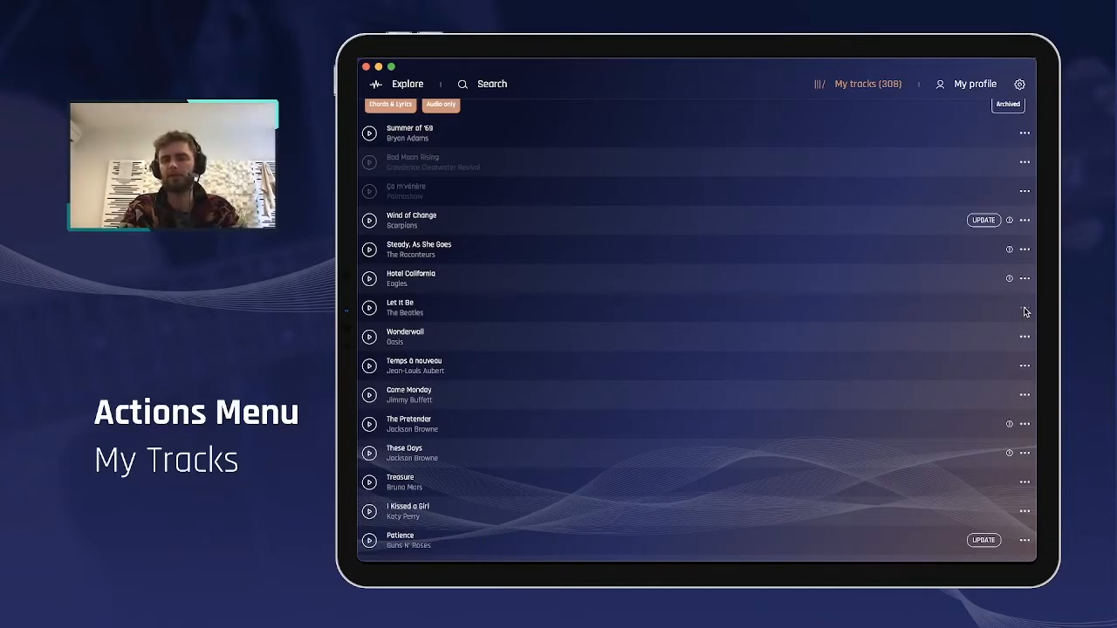
Bring up the three-dots actions menu for Let It Be by The Beatles
{"action": "left_click", "coordinate": [1024, 307]}
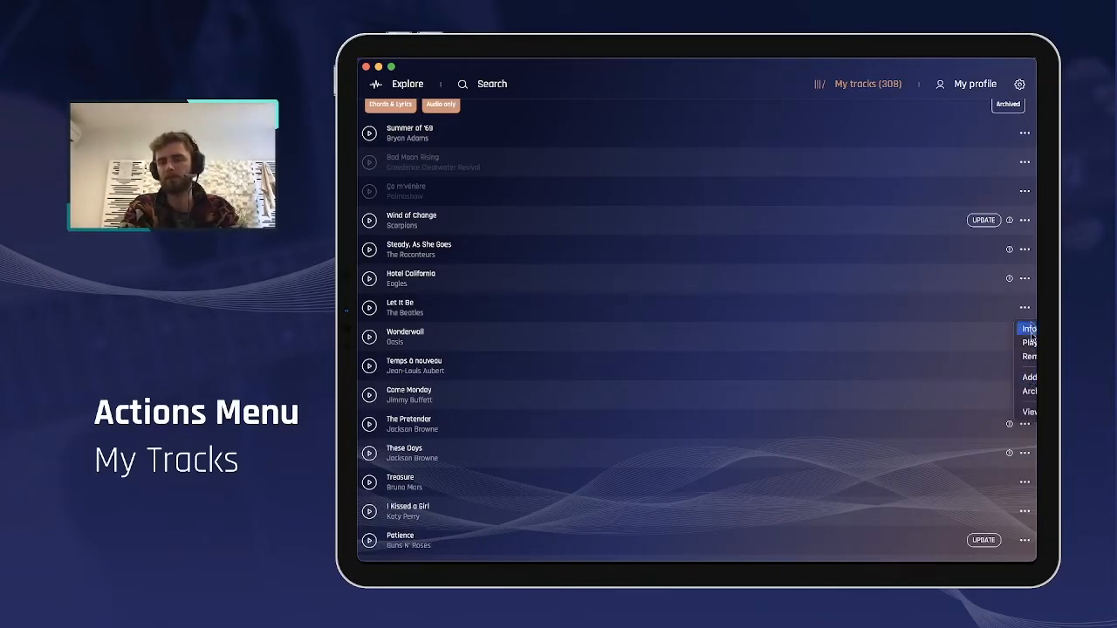
{"action": "mouse_move", "coordinate": [1029, 342]}
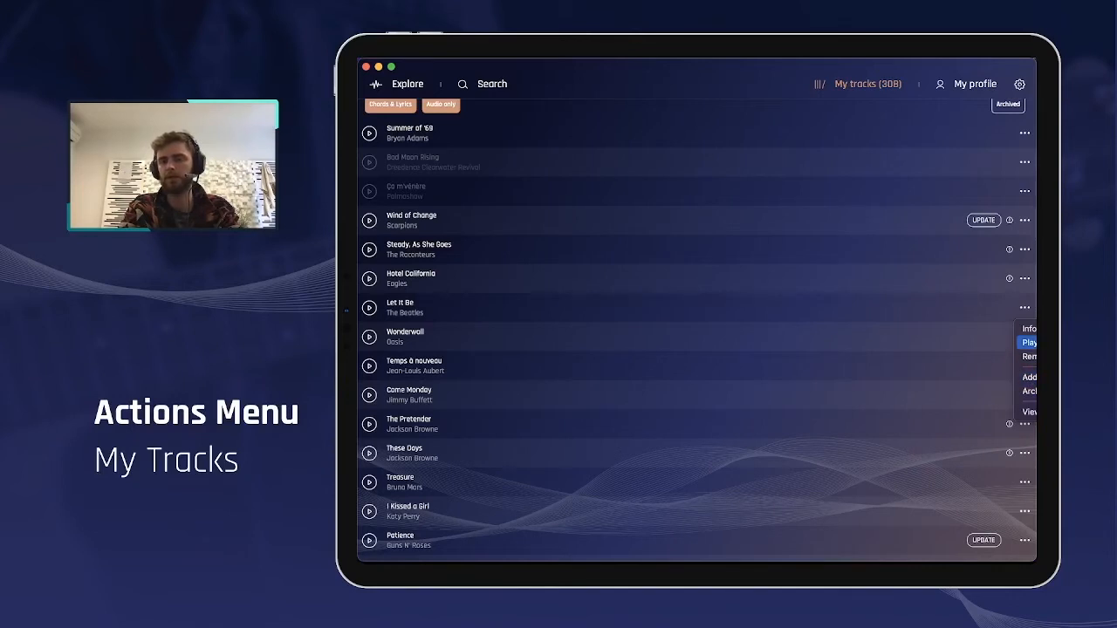
{"action": "mouse_move", "coordinate": [1029, 329]}
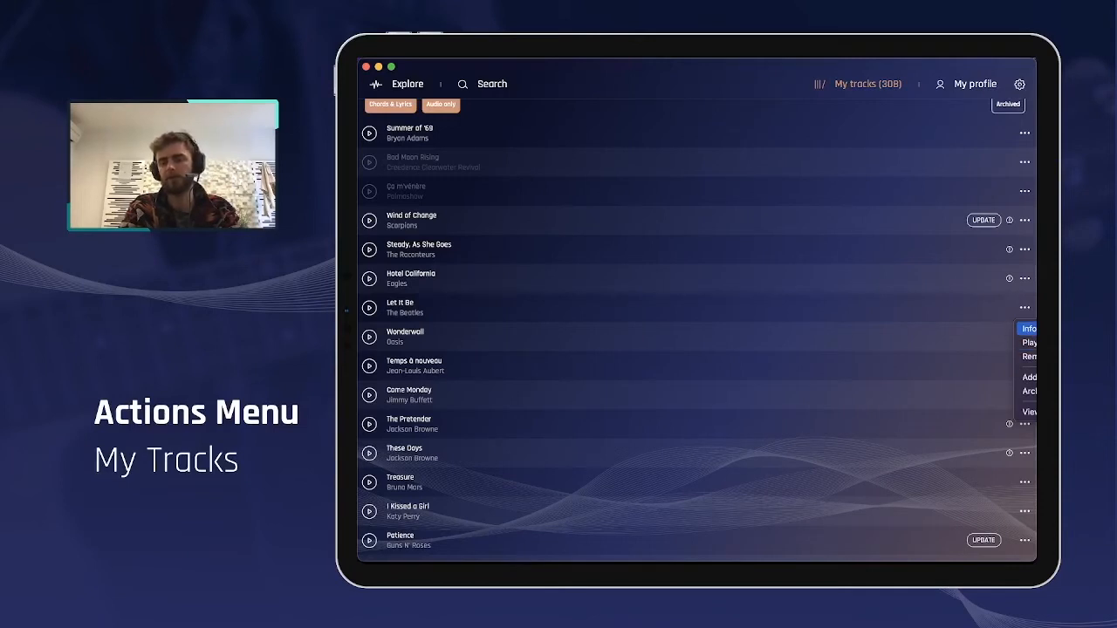
{"action": "mouse_move", "coordinate": [1030, 342]}
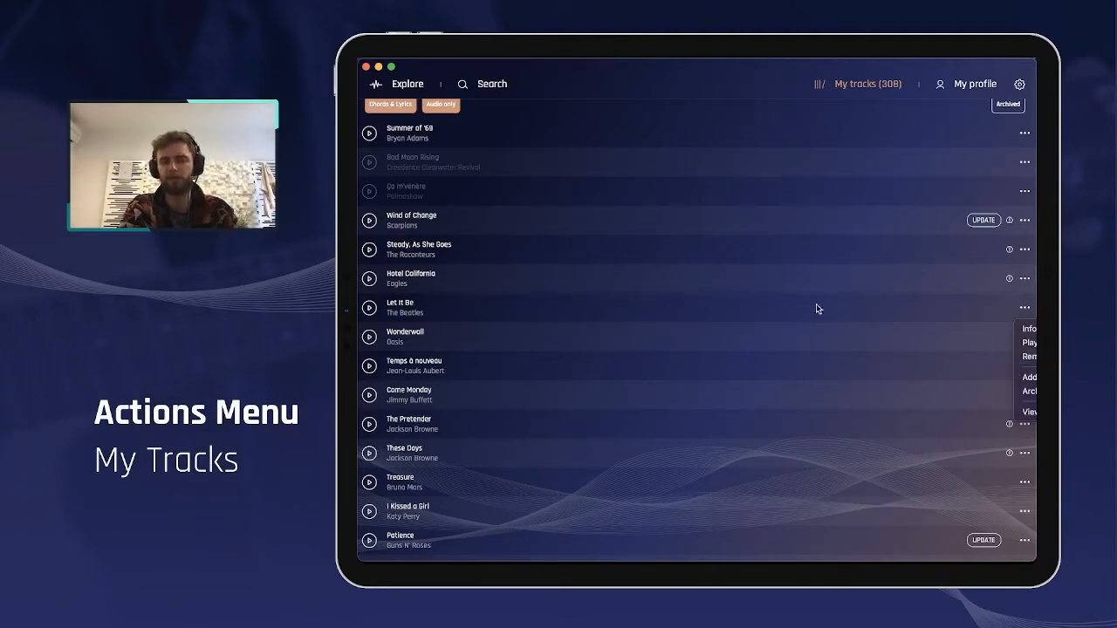
{"action": "mouse_move", "coordinate": [1030, 356]}
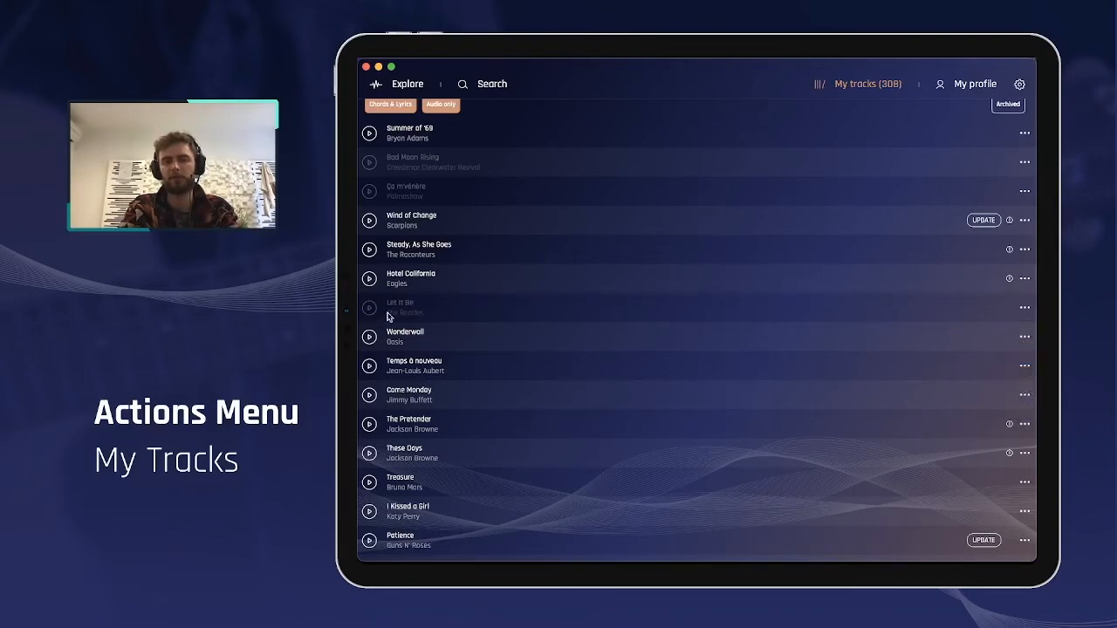
{"action": "mouse_move", "coordinate": [509, 309]}
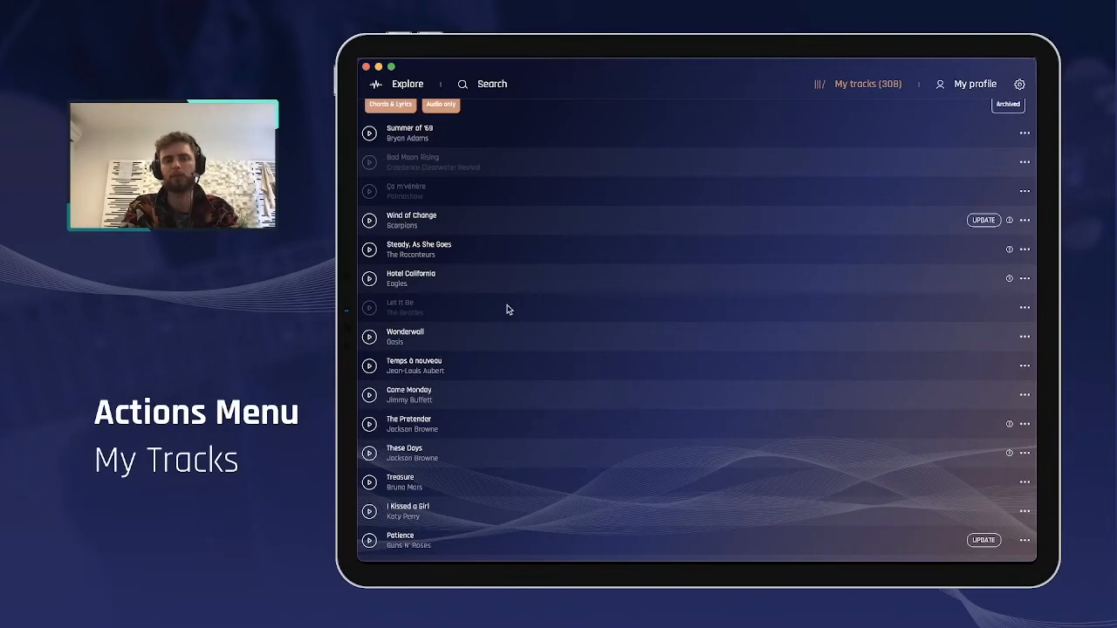
{"action": "mouse_move", "coordinate": [485, 305]}
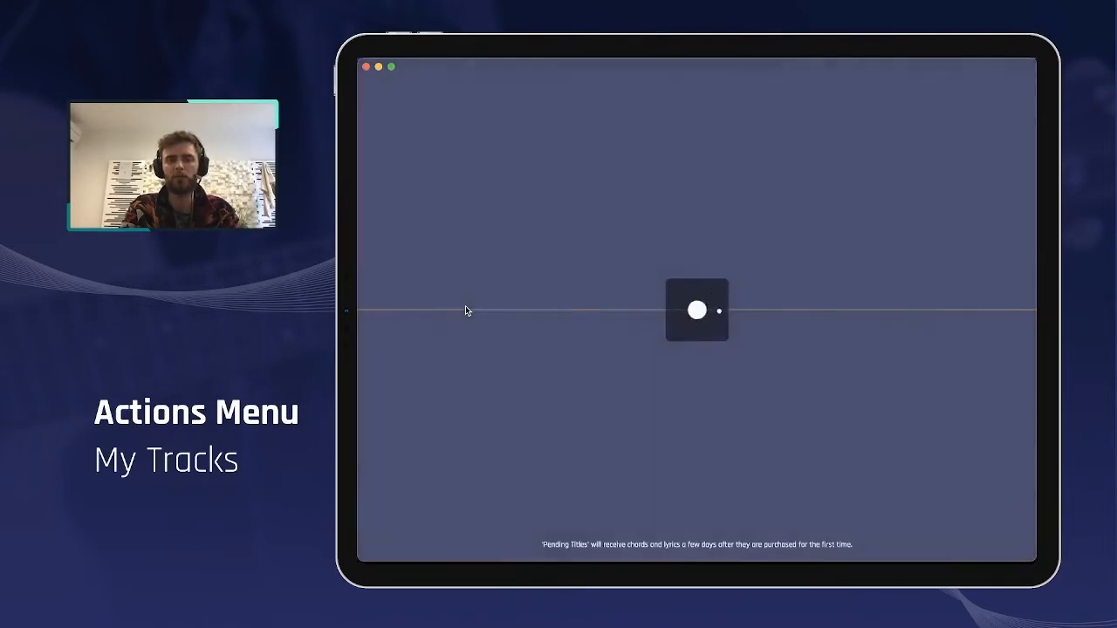
Return to My Tracks, where the greyed-out Let It Be now sits first
{"action": "left_click", "coordinate": [696, 309]}
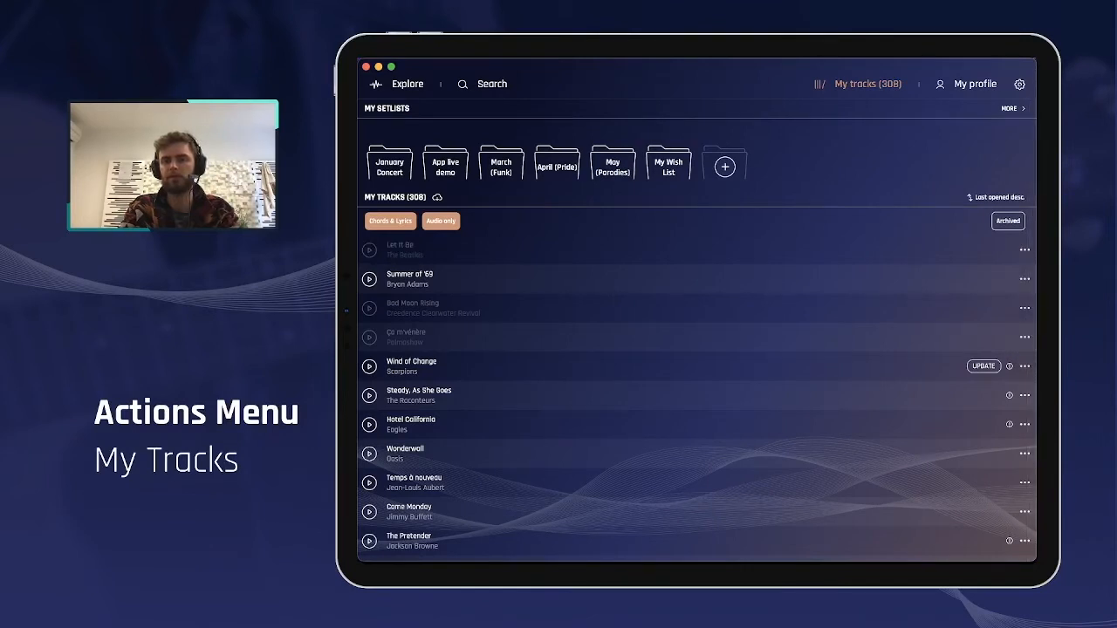
Download Let It Be again from its actions menu, then reopen that menu
{"action": "left_click", "coordinate": [1025, 250]}
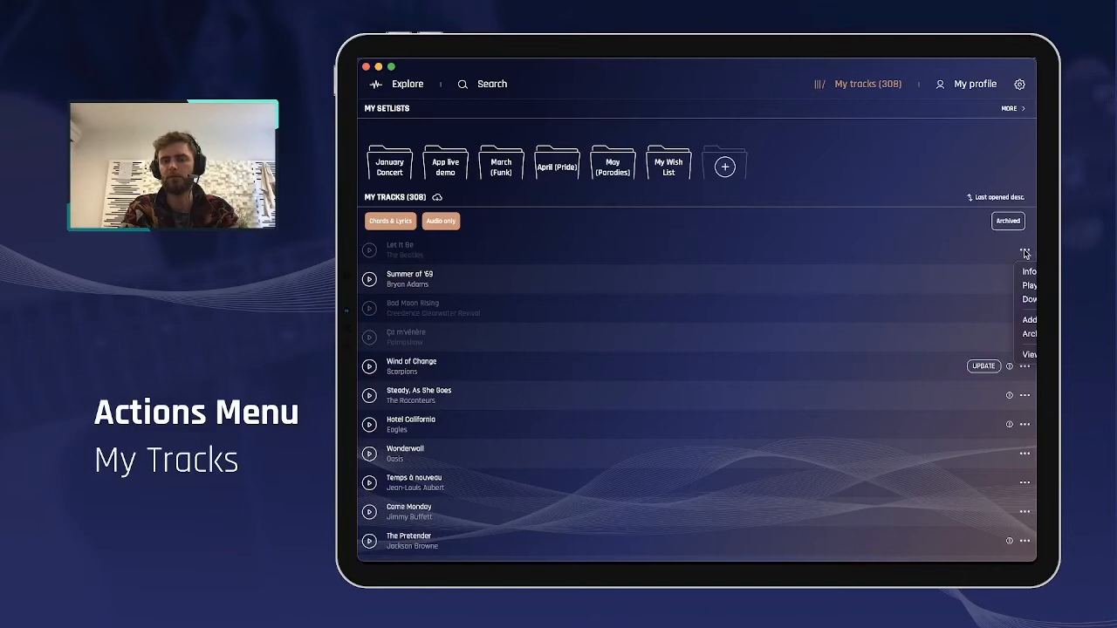
{"action": "mouse_move", "coordinate": [1029, 299]}
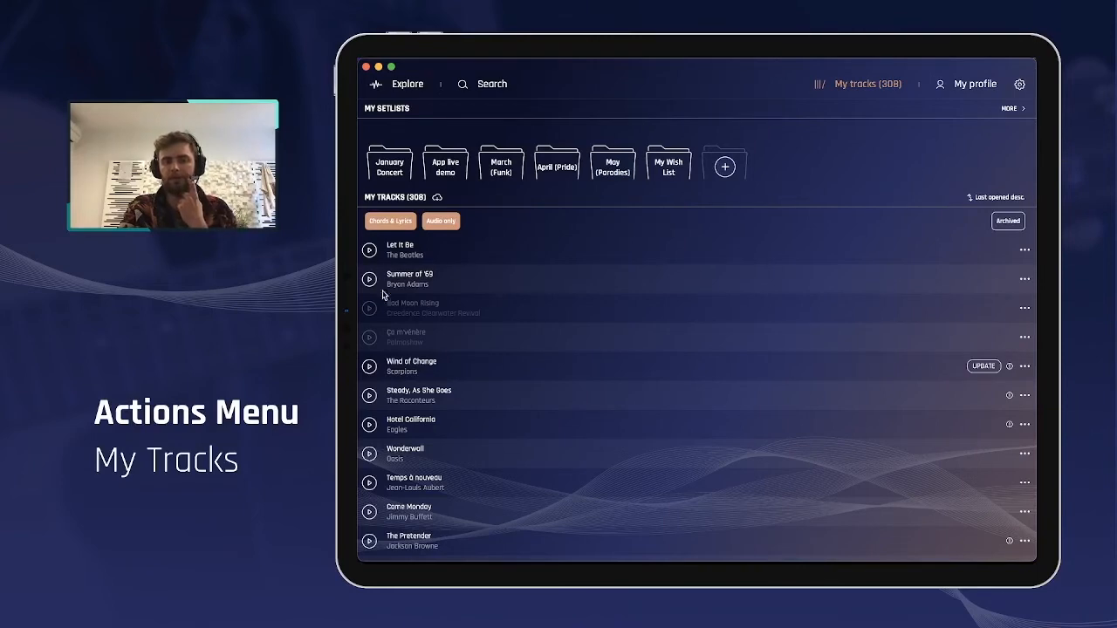
{"action": "mouse_move", "coordinate": [915, 289]}
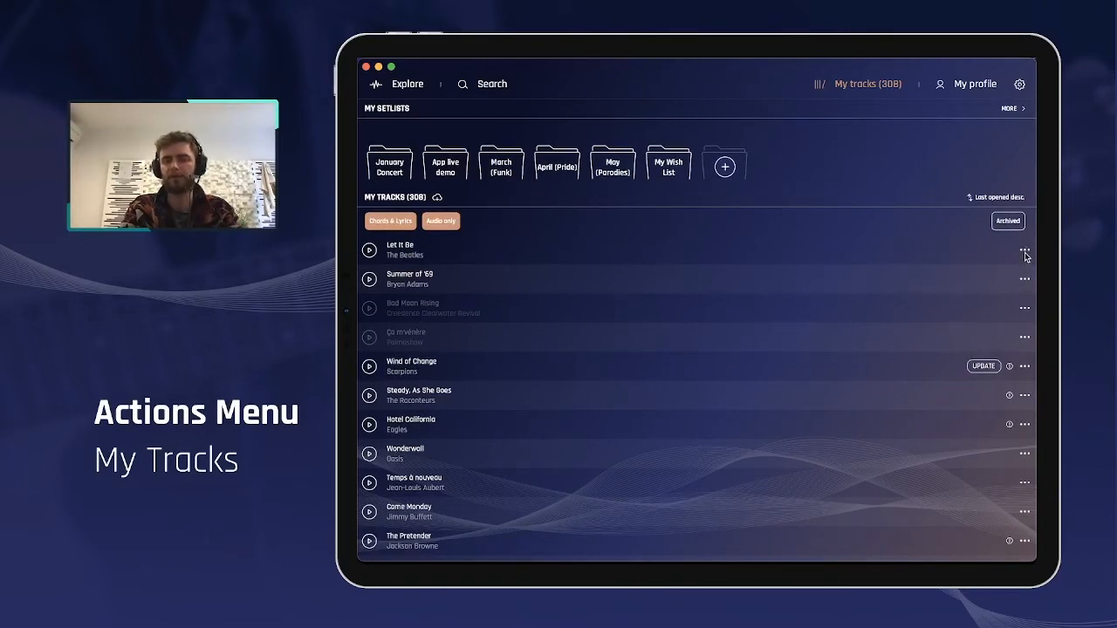
{"action": "left_click", "coordinate": [1024, 251]}
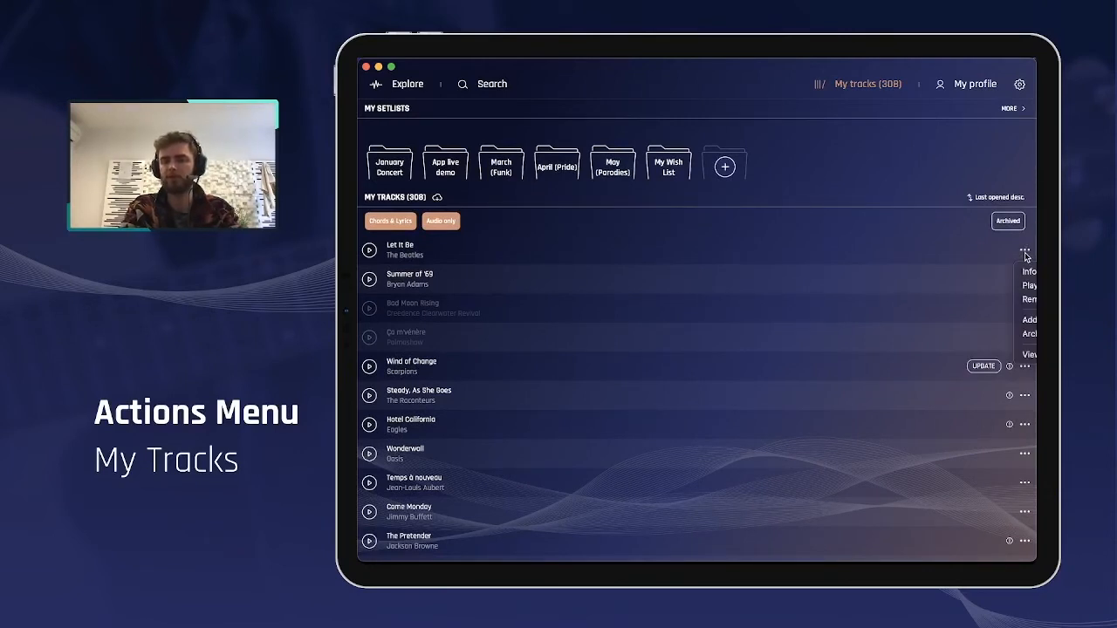
{"action": "mouse_move", "coordinate": [1028, 320]}
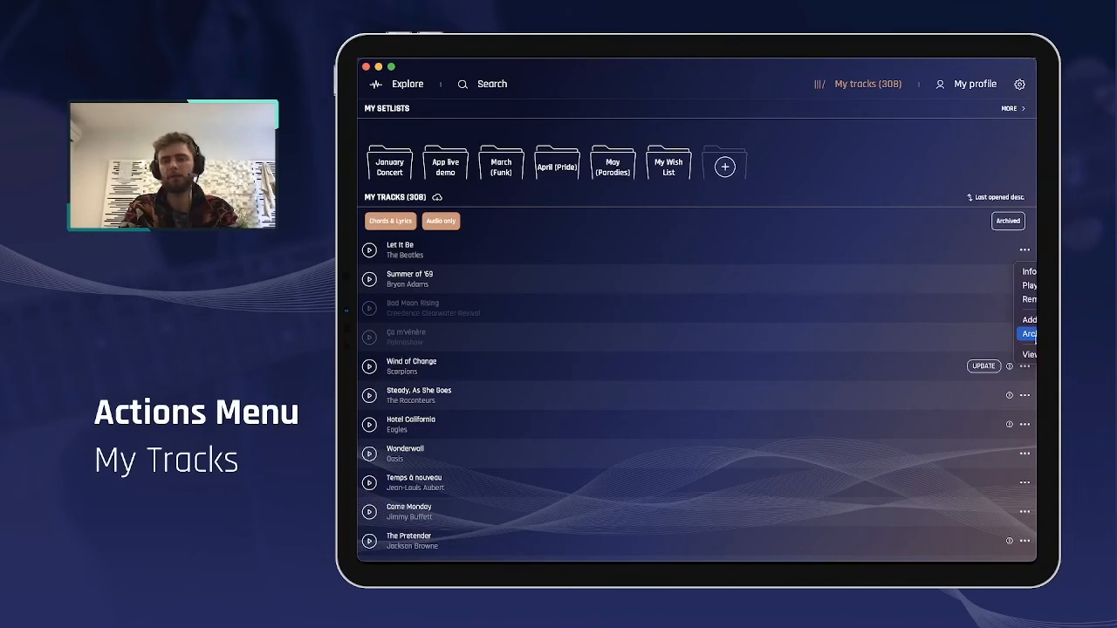
Archive Let It Be so it leaves My Tracks, then go back to the Explore page
{"action": "left_click", "coordinate": [755, 292]}
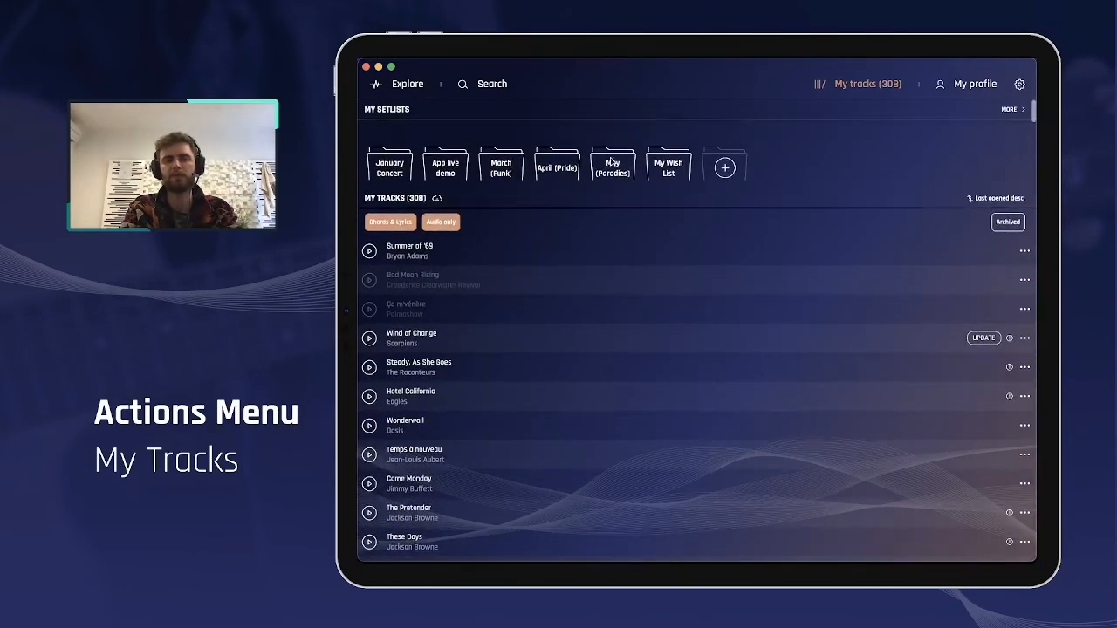
{"action": "scroll", "scroll_direction": "down", "scroll_amount": 3}
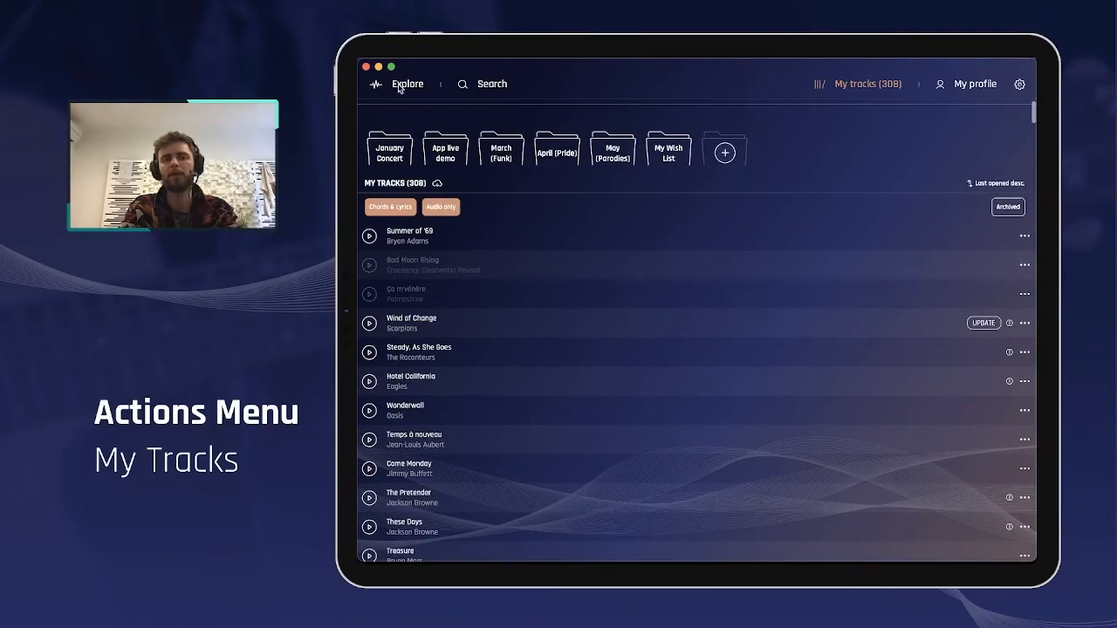
{"action": "left_click", "coordinate": [406, 83]}
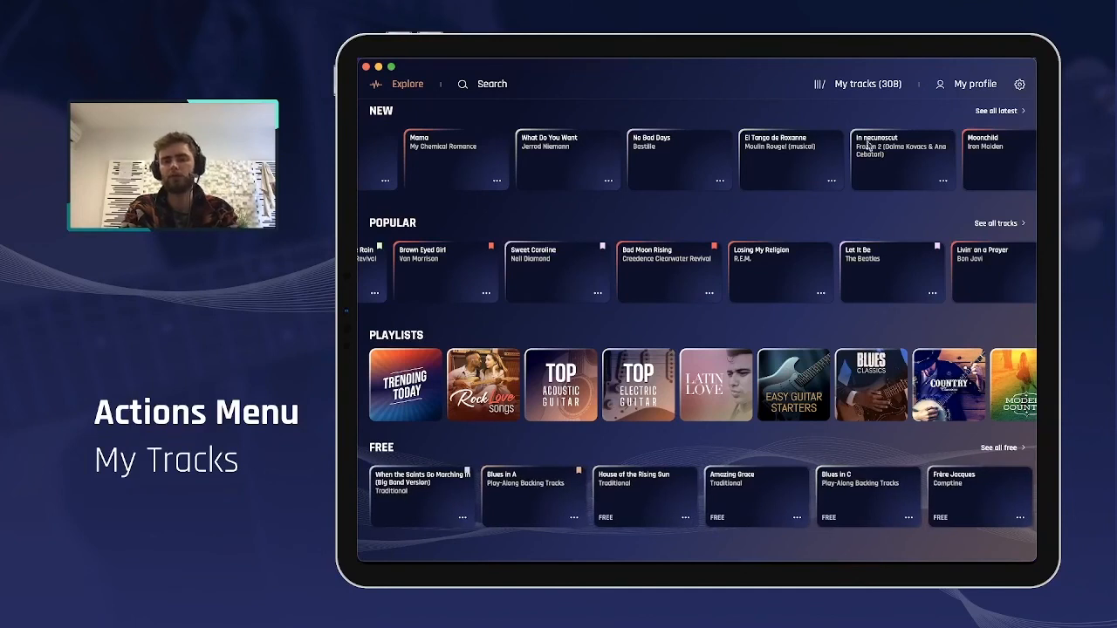
Back in My Tracks, bring up the actions menu for the undownloaded Bad Moon Rising
{"action": "left_click", "coordinate": [867, 84]}
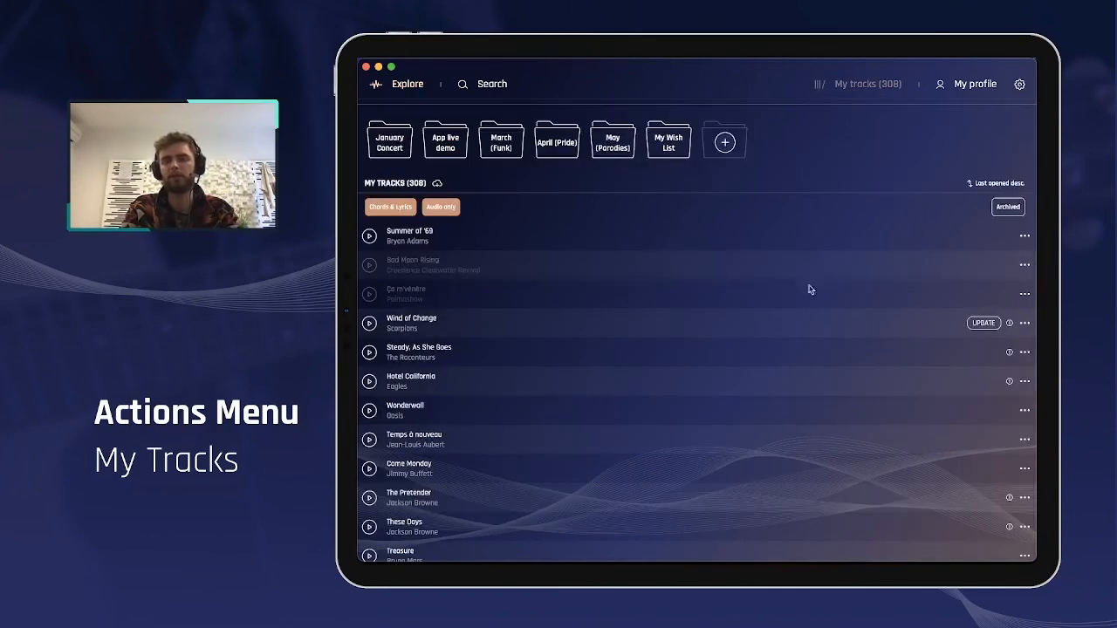
{"action": "left_click", "coordinate": [1024, 265]}
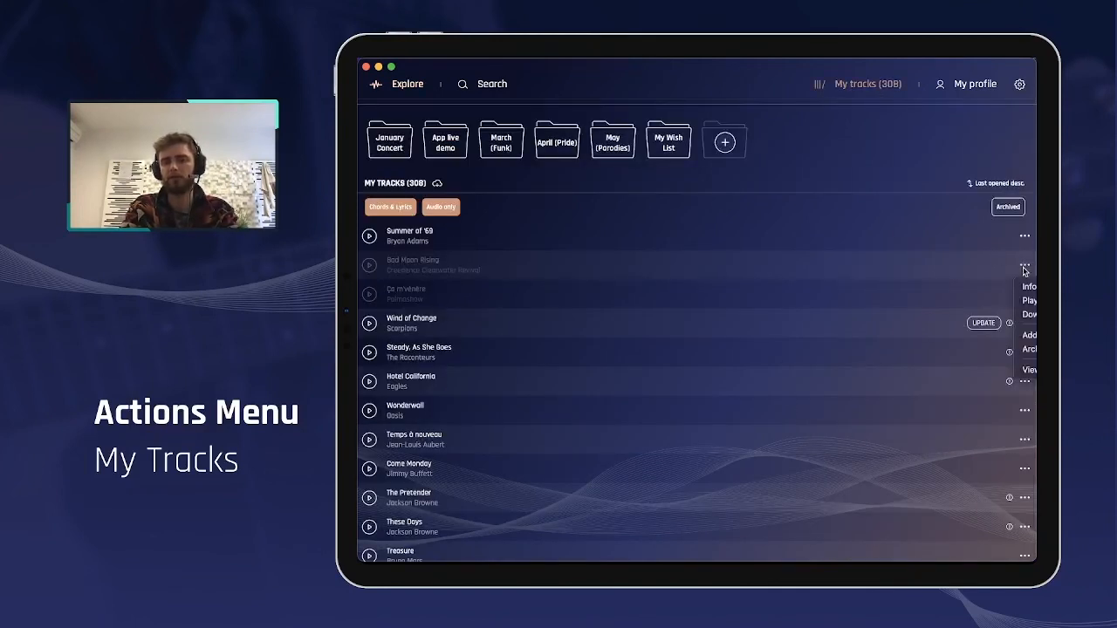
{"action": "mouse_move", "coordinate": [816, 188]}
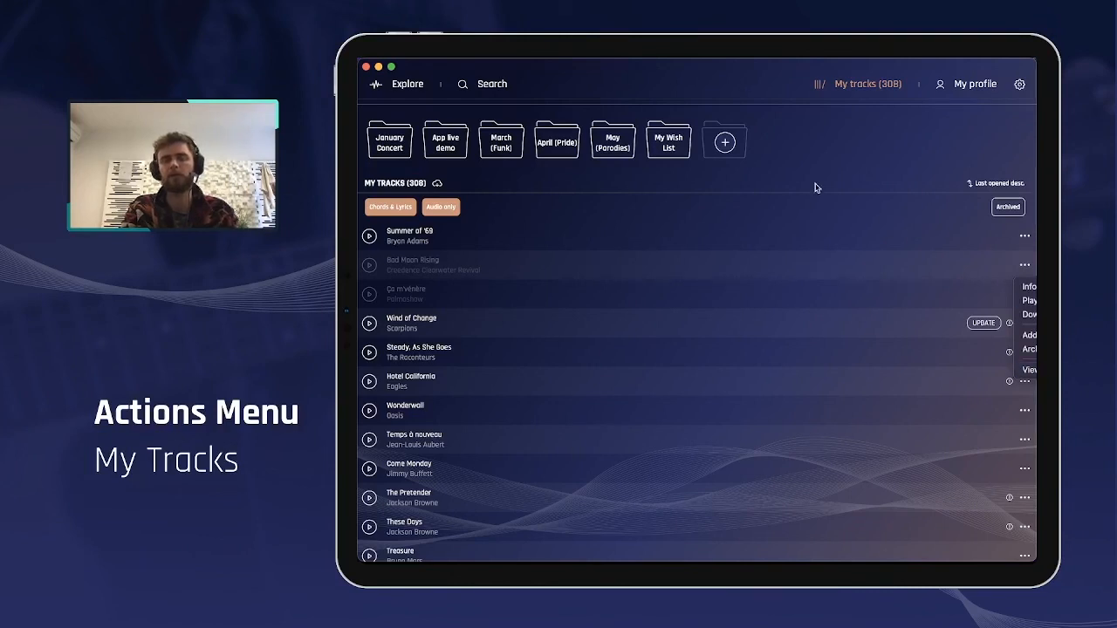